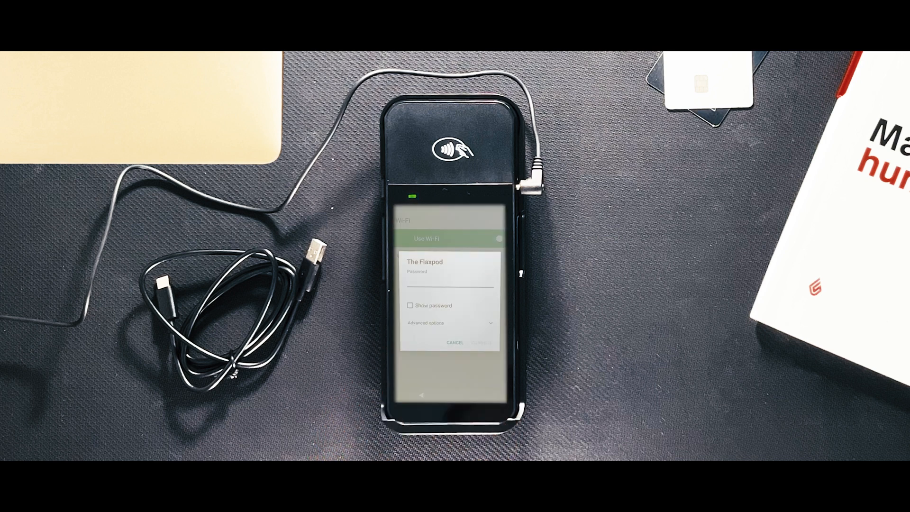
# Join the card terminal to The Flaxpod Wi-Fi network
pyautogui.click(450, 250)
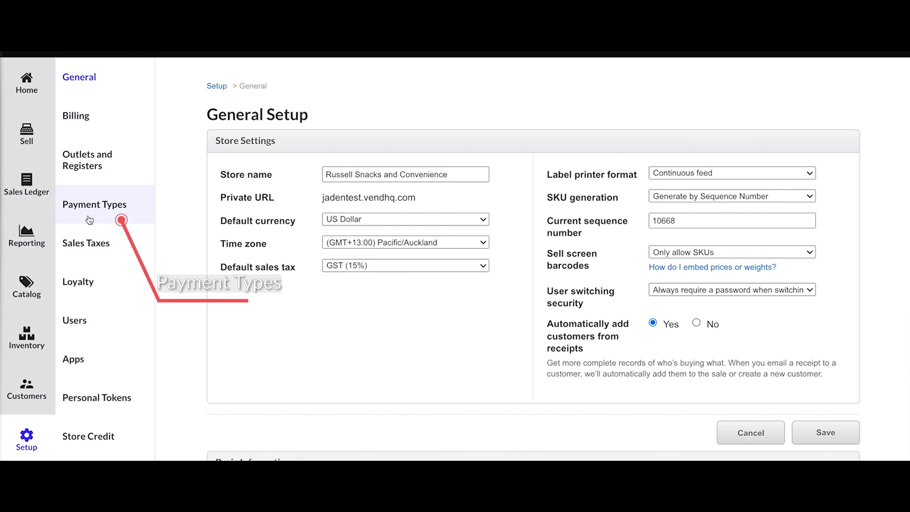
# Add a new payment type in Payment Types and choose Lightspeed Payments as its type
pyautogui.click(95, 204)
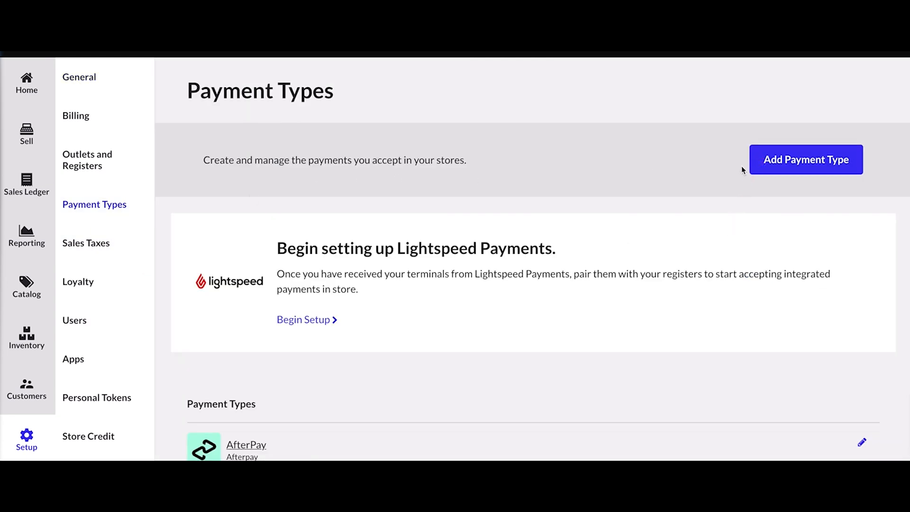
pyautogui.click(804, 159)
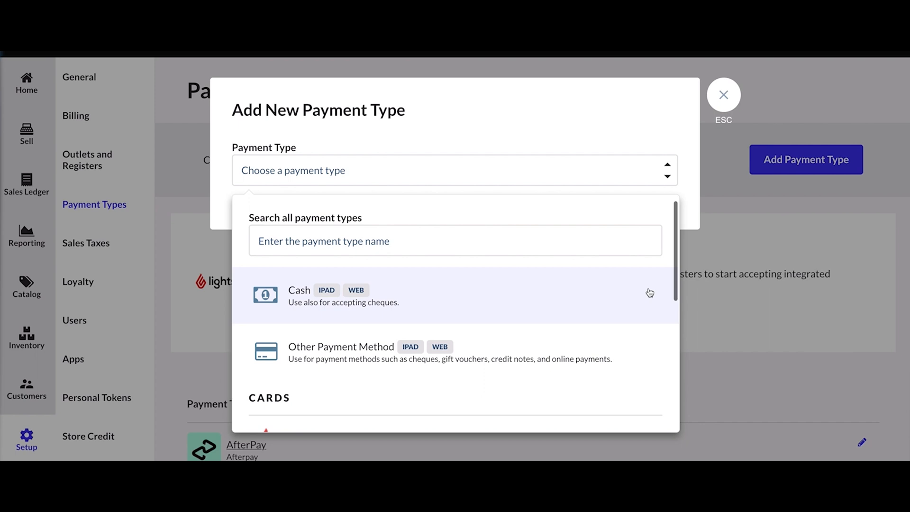
pyautogui.scroll(-3)
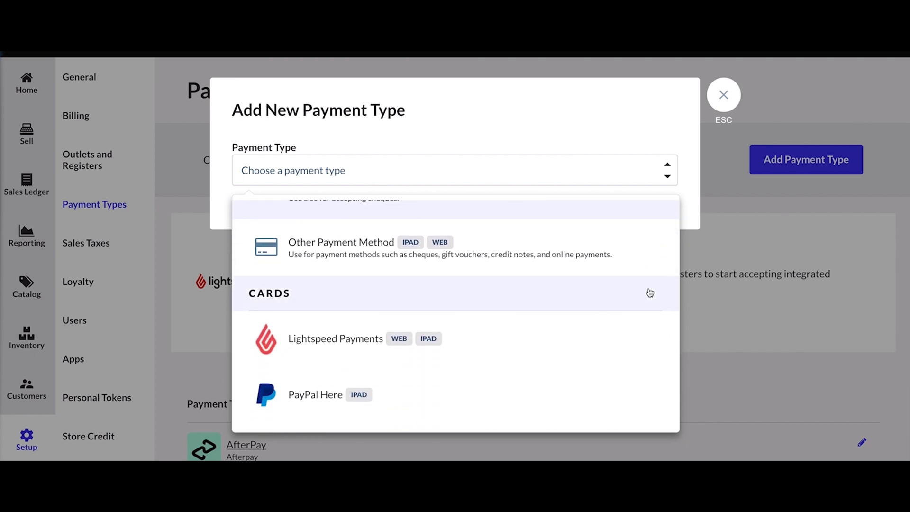
pyautogui.moveTo(513, 355)
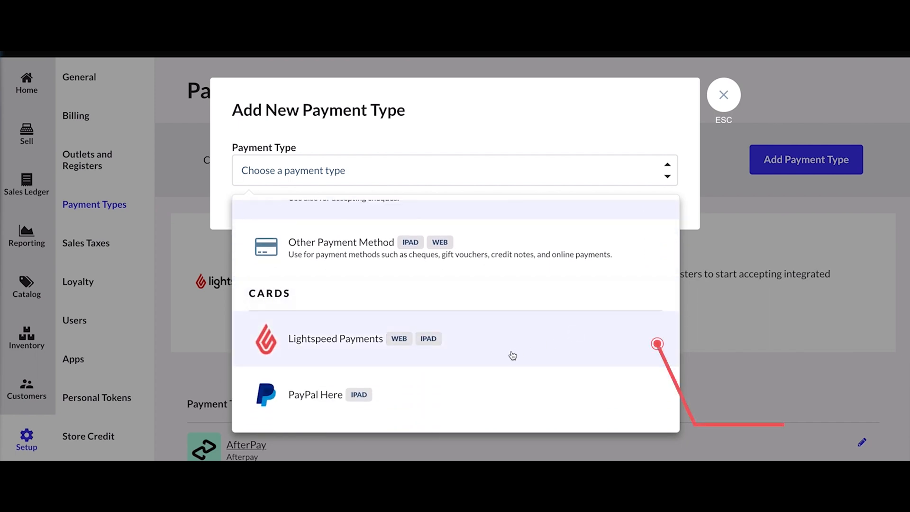
pyautogui.click(335, 339)
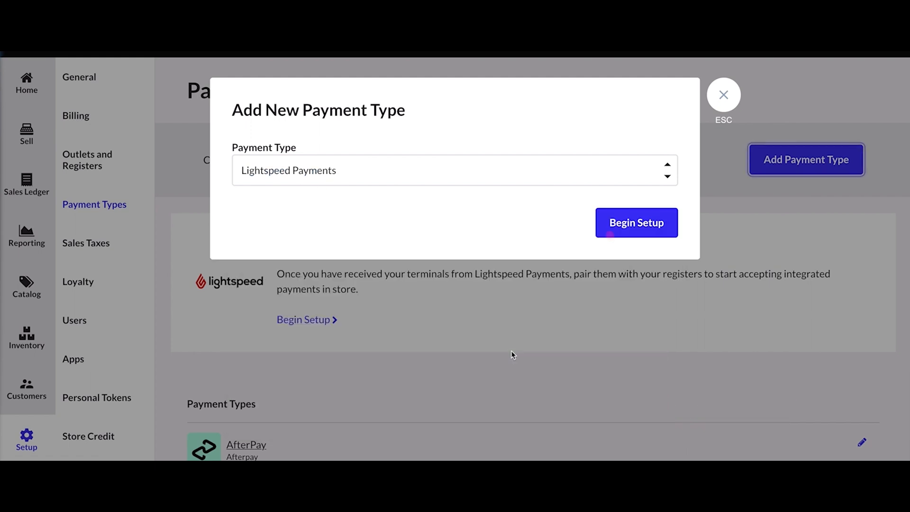
pyautogui.moveTo(610, 241)
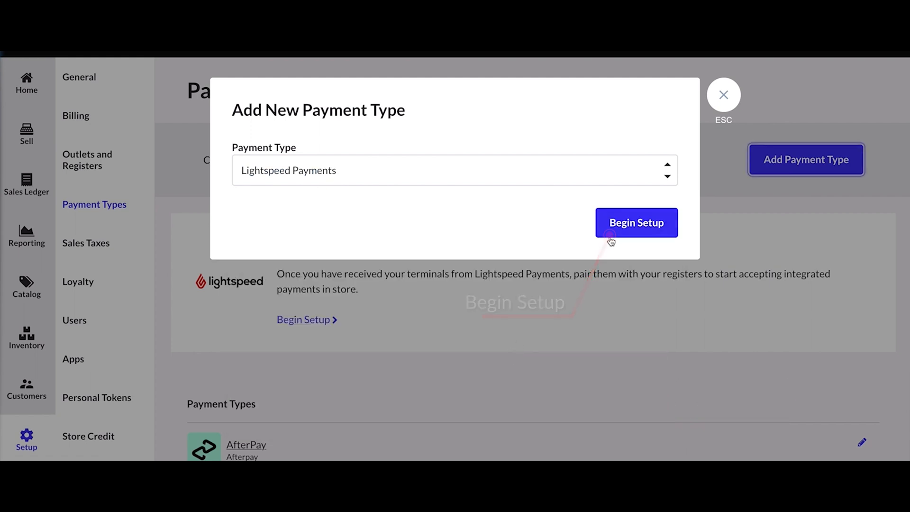
# Begin setup to create the Lightspeed Payments payment type
pyautogui.click(636, 222)
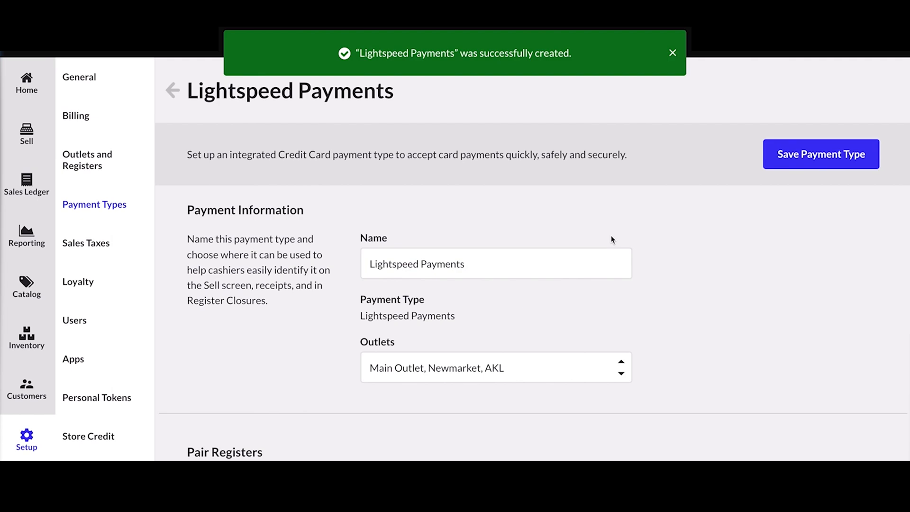
pyautogui.click(673, 53)
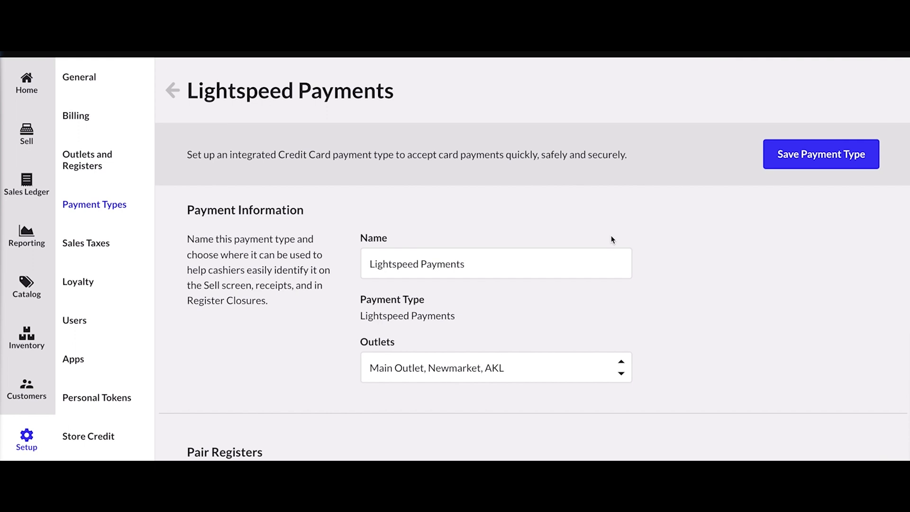
pyautogui.click(475, 261)
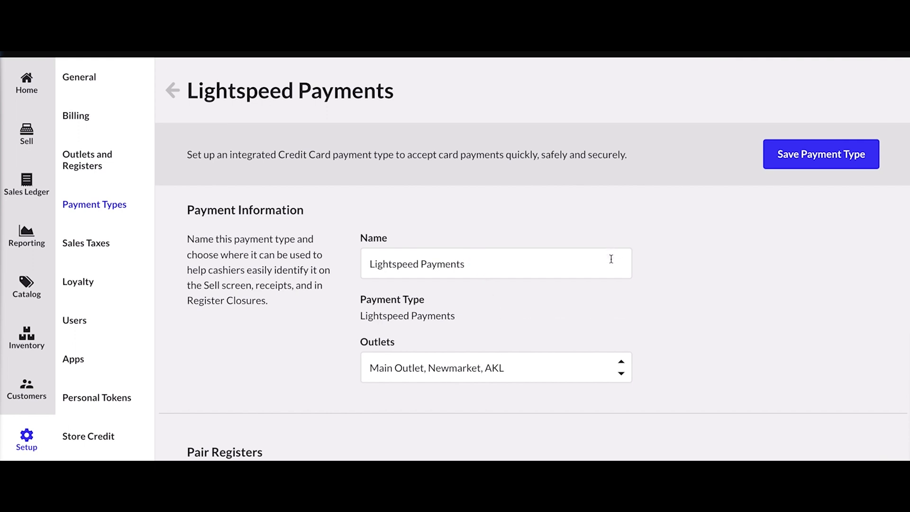
# Check the payment type's name and keep all outlets selected
pyautogui.click(495, 263)
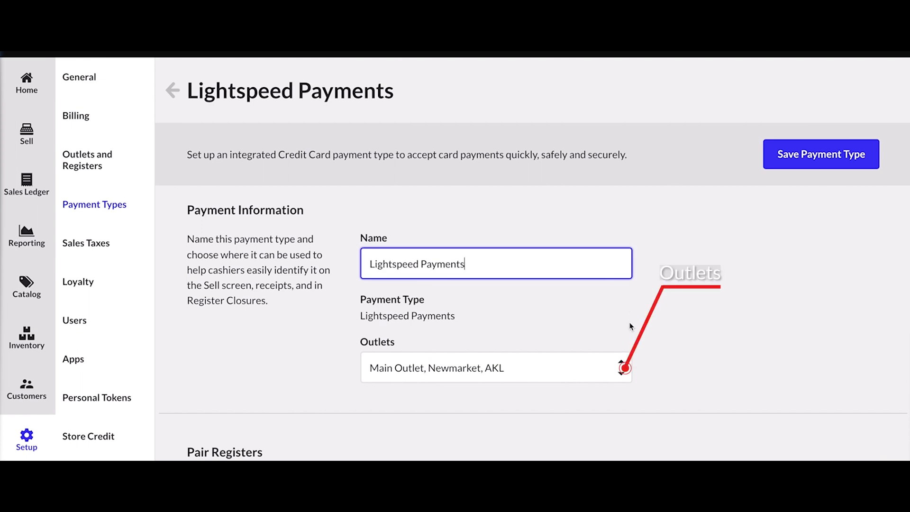
pyautogui.click(622, 367)
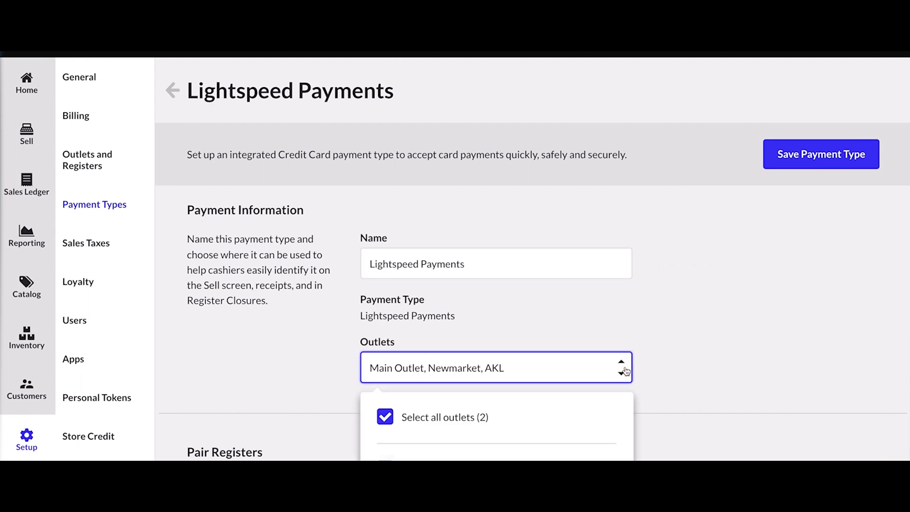
pyautogui.click(623, 368)
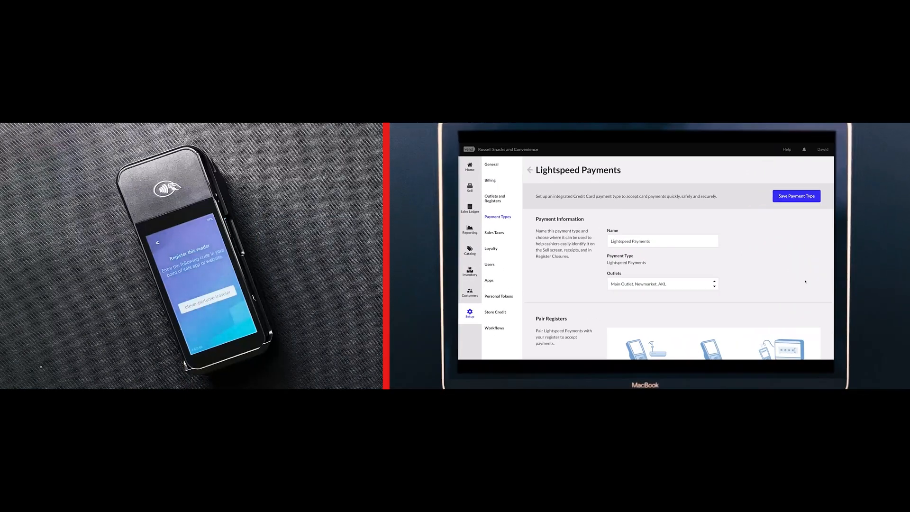
# Pair the WisePOSe terminal with the Counter 1 register
pyautogui.scroll(-3)
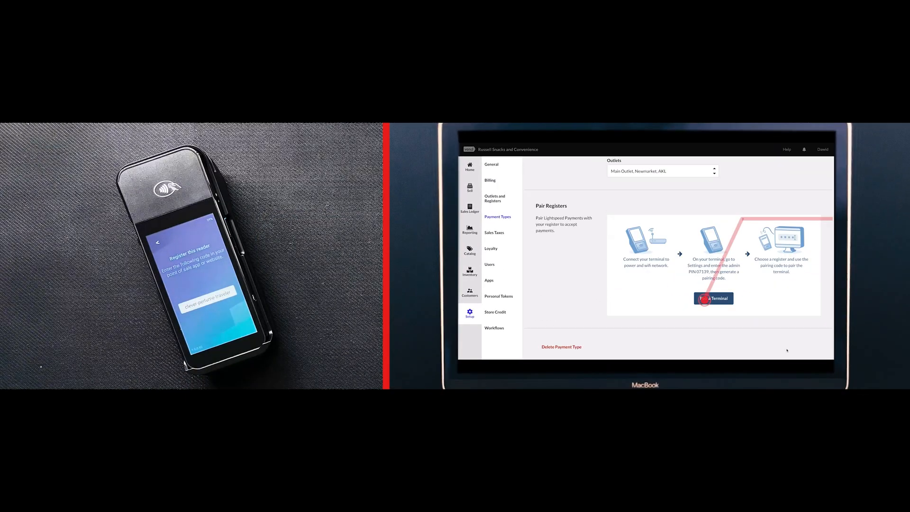
pyautogui.click(713, 298)
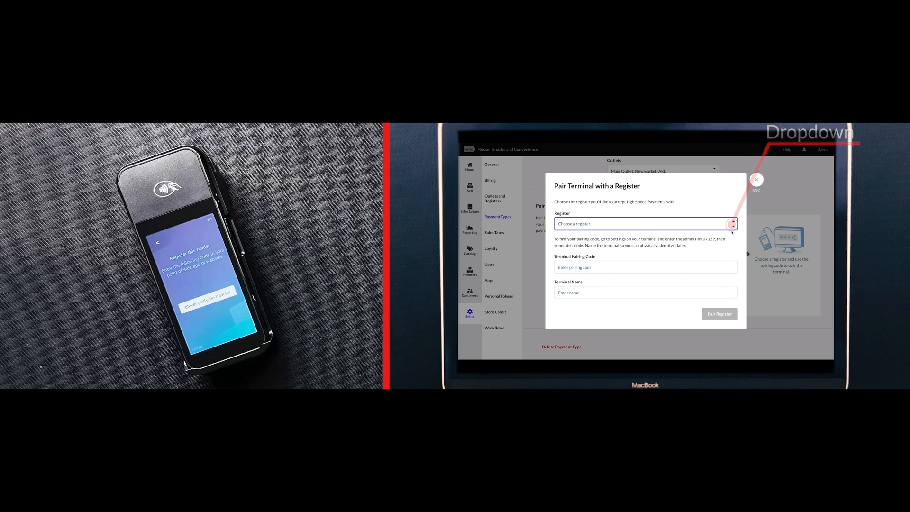
pyautogui.click(732, 223)
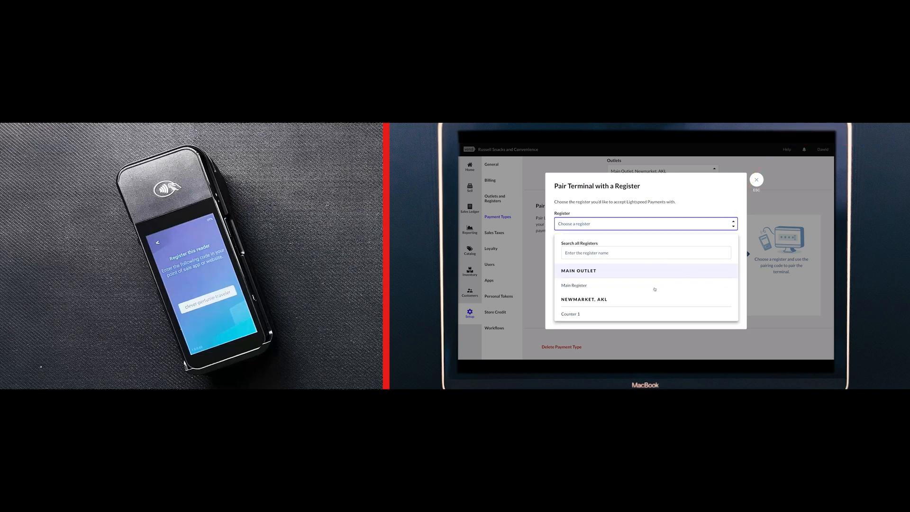
pyautogui.click(570, 314)
pyautogui.write('clever-perfume-traveler')
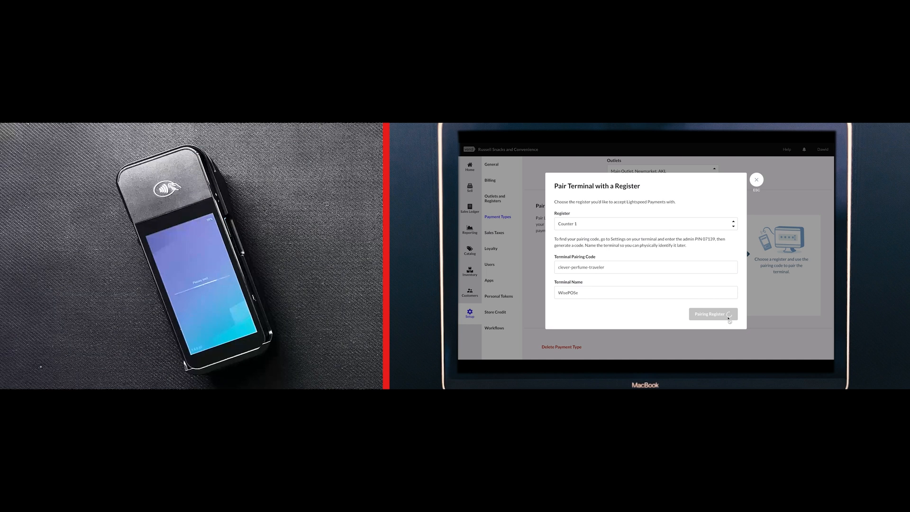
pyautogui.click(711, 314)
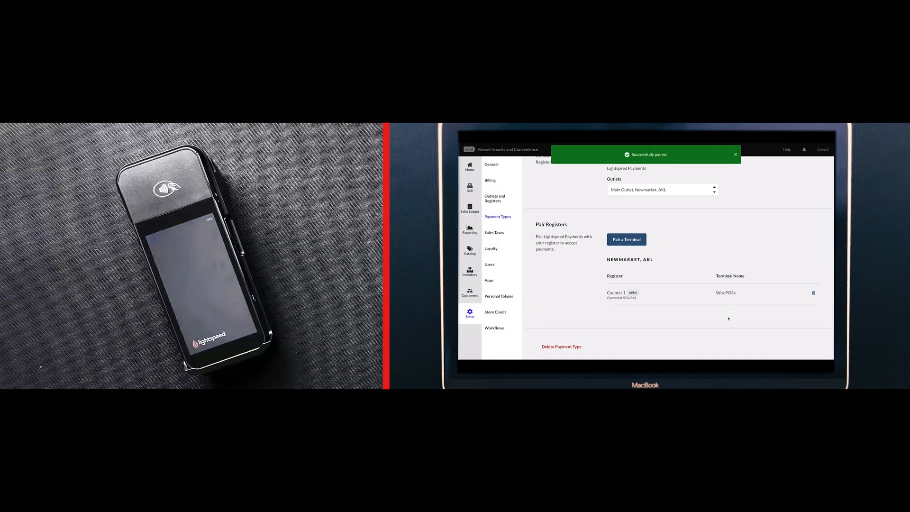
pyautogui.scroll(3)
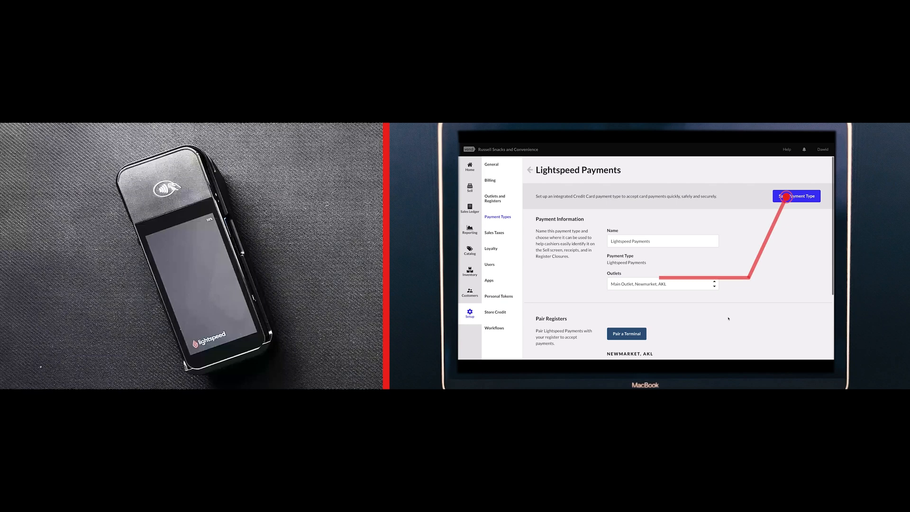